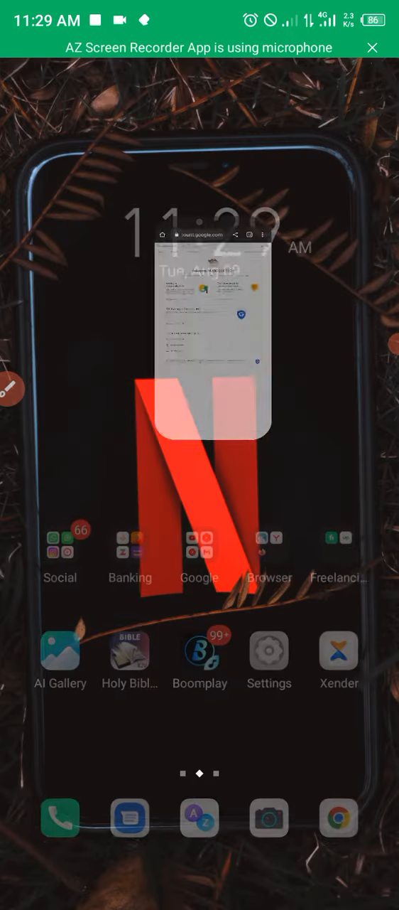
Step: Open the PRIDE PDF document, showing its title page by Dr. Miranda Harris
click(199, 549)
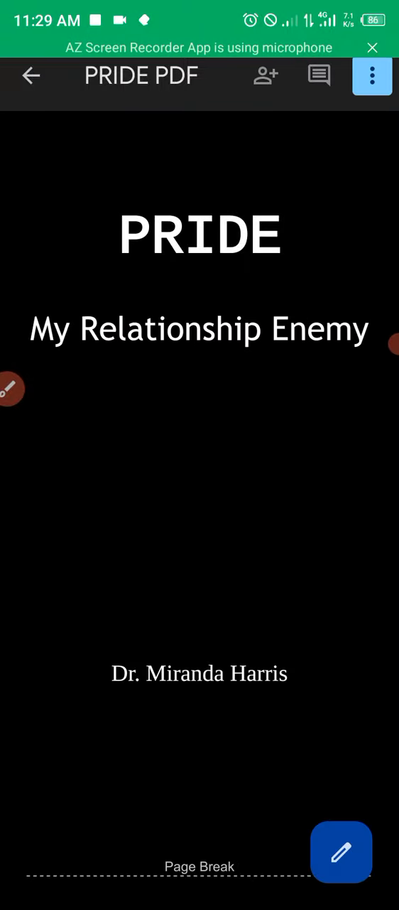
Step: Switch PRIDE PDF into editing mode with the cursor placed, and show its More options menu
click(372, 77)
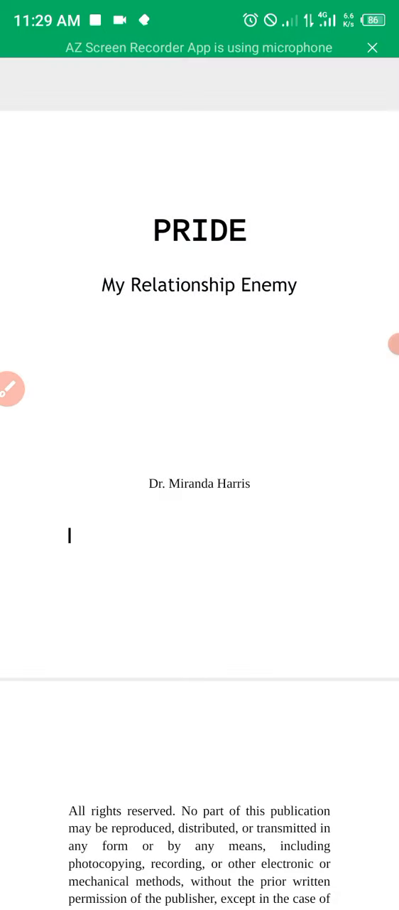
click(68, 534)
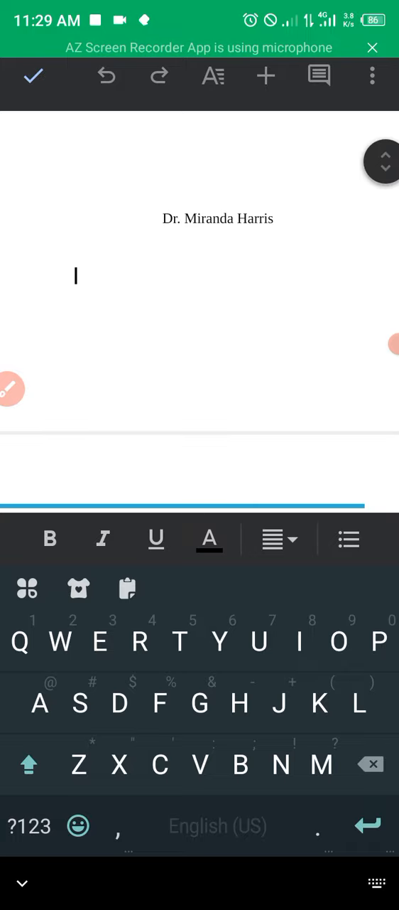
click(372, 77)
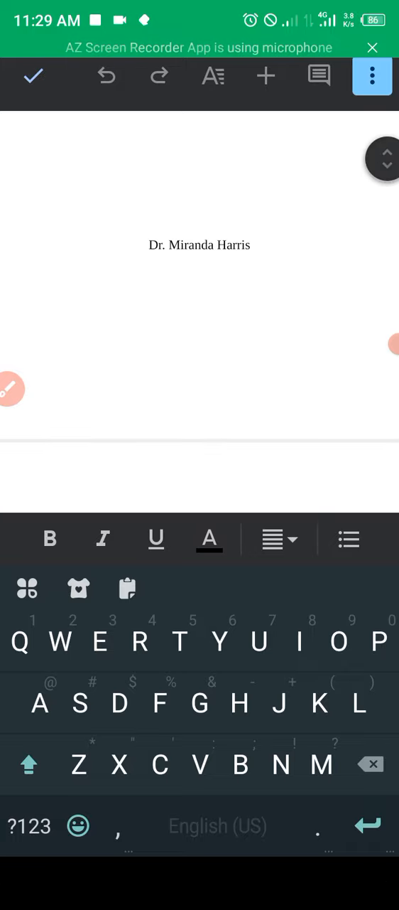
click(373, 74)
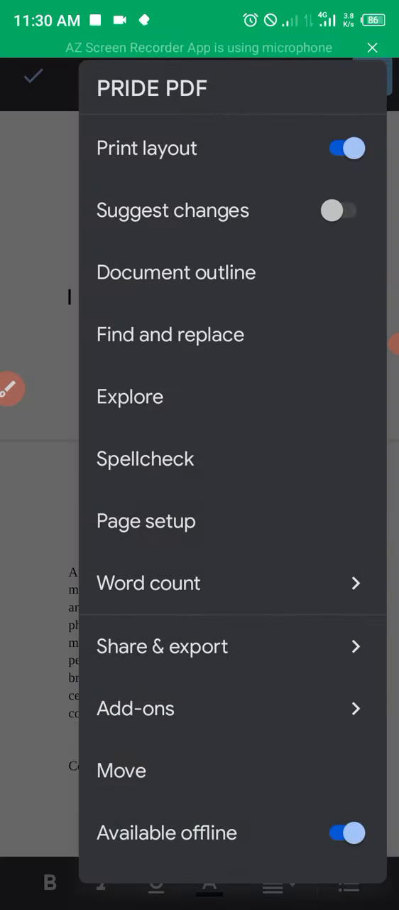
Step: Go into Page setup and list the paper sizes, where A5 is currently checked
click(145, 521)
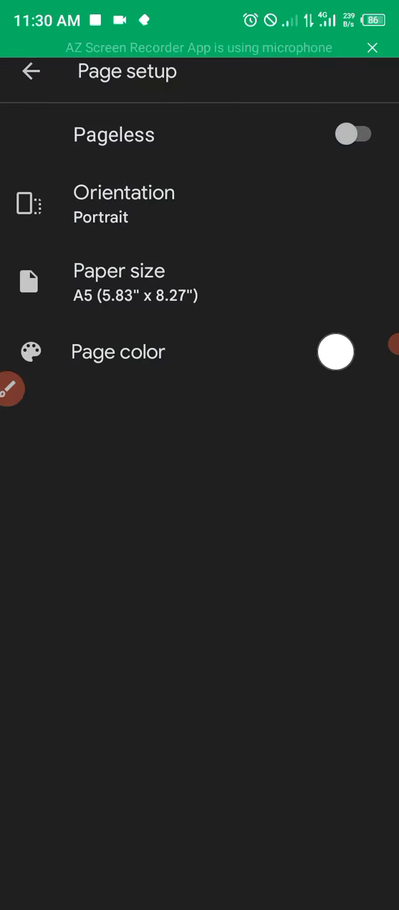
click(120, 281)
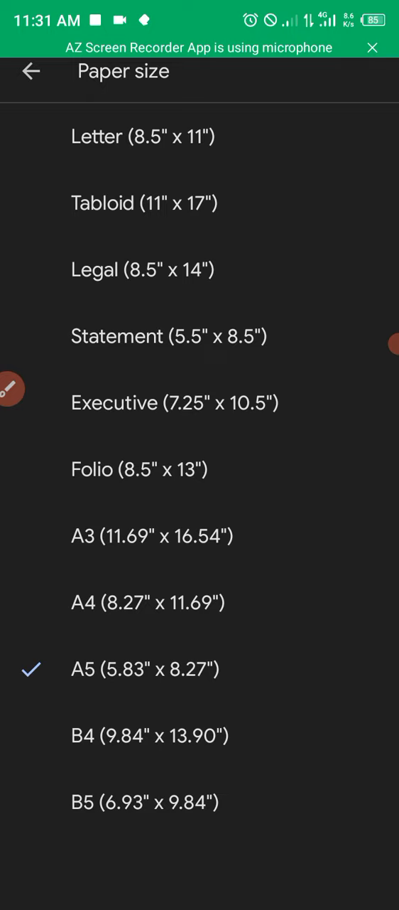
Step: Back out of the paper size list and move to the browser for a new address
click(31, 73)
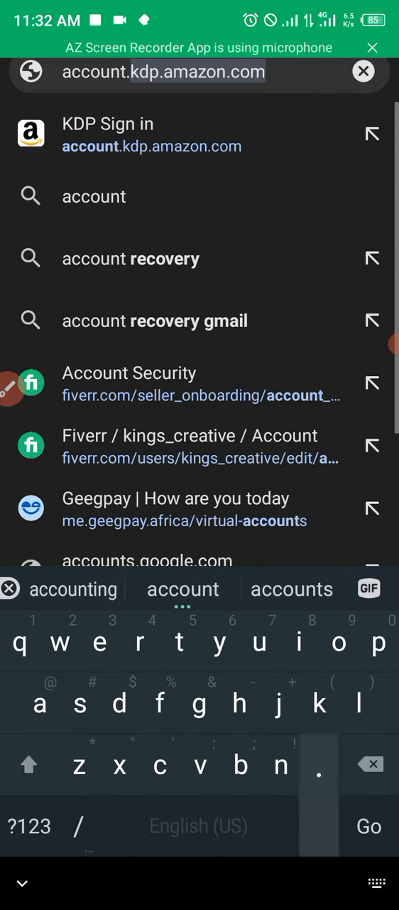
Step: Navigate to account.google.com to load the Google Account home page
text(account.googl.)
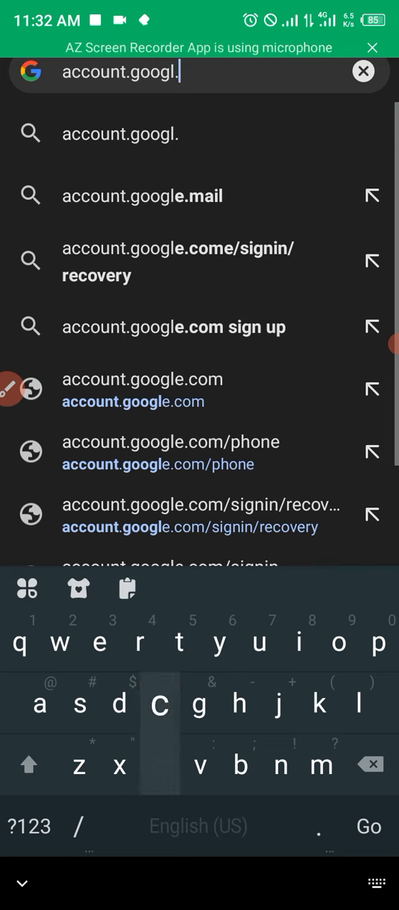
text(com)
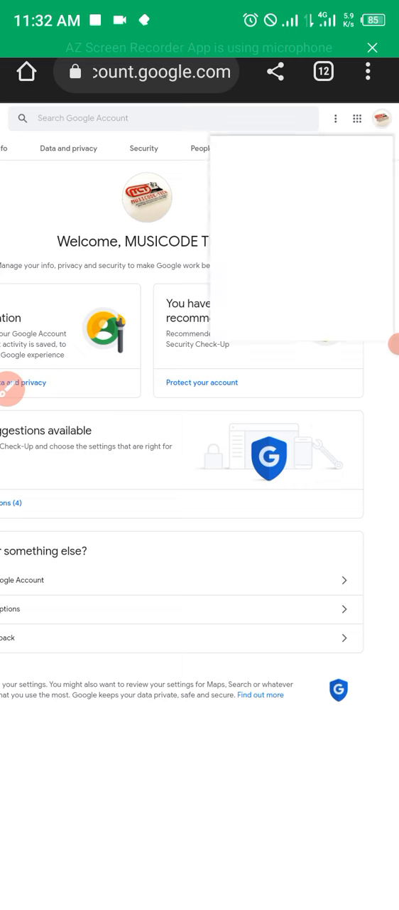
Step: Go to the Personal info section listing basic info and general web preferences
click(382, 118)
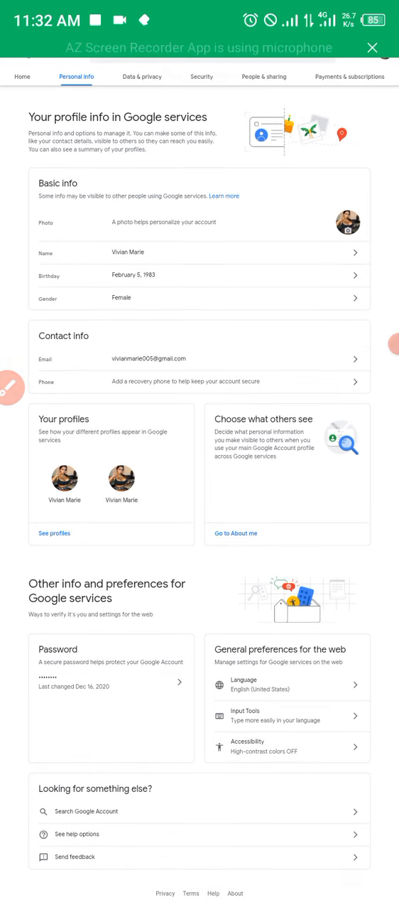
scroll(down, 3)
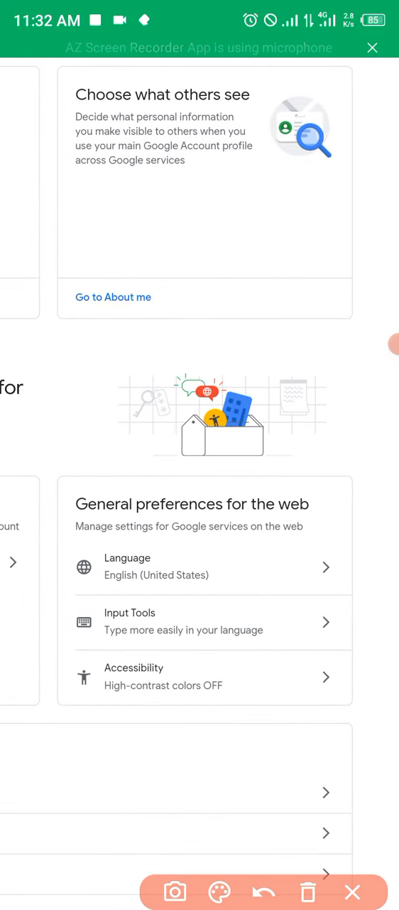
drag(299, 478, 42, 643)
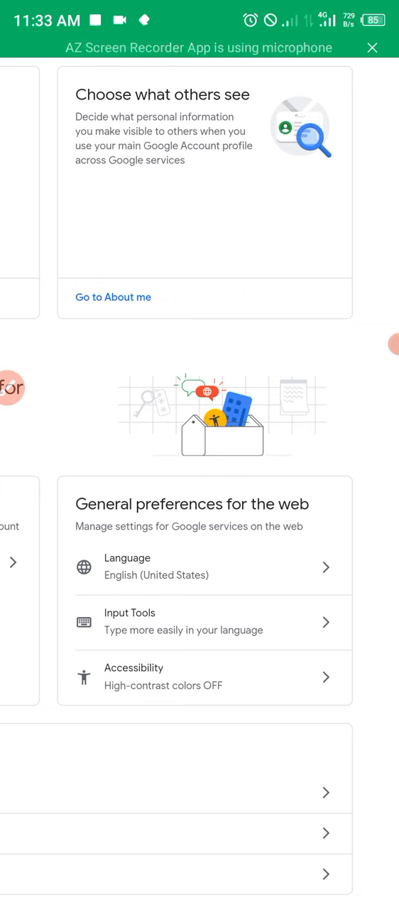
click(204, 566)
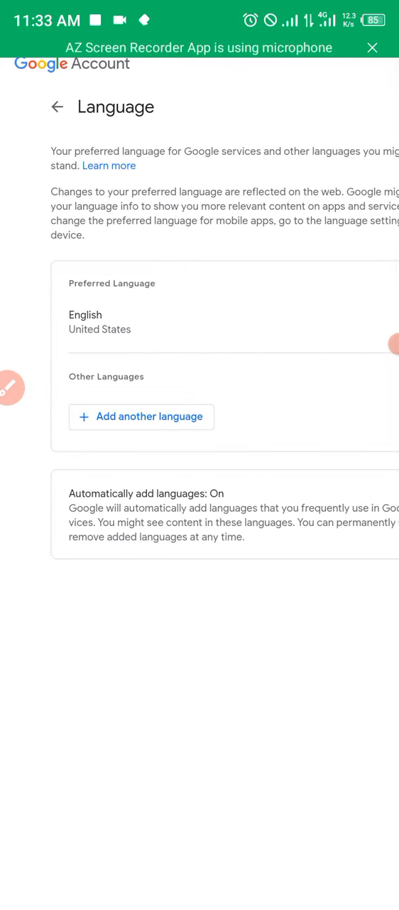
scroll(down, 3)
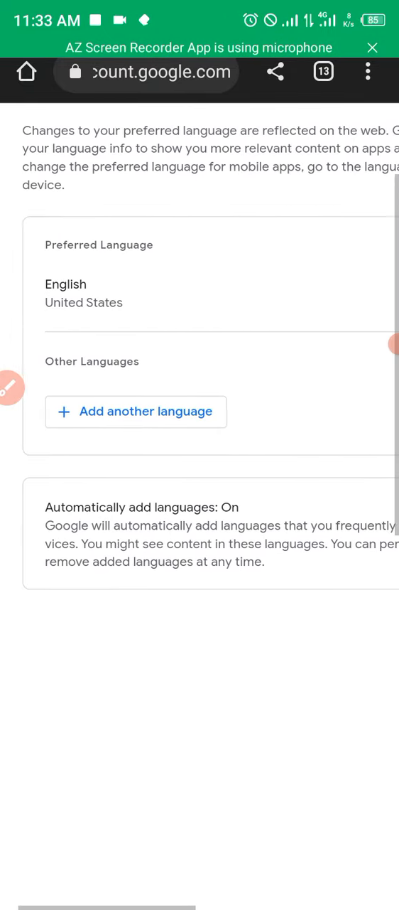
scroll(down, 3)
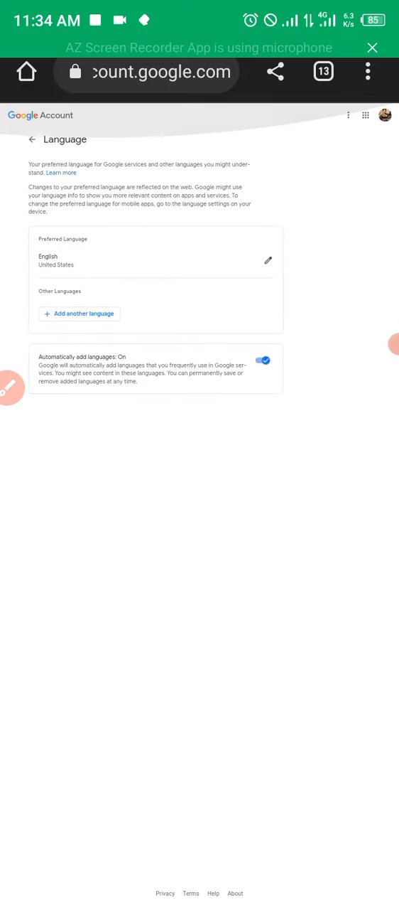
Step: Choose English, then its United States variant, and confirm it as the preferred language
click(84, 312)
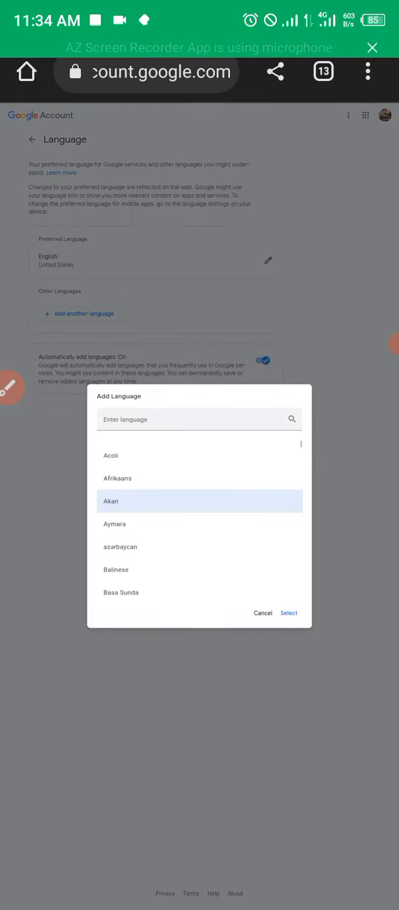
scroll(down, 3)
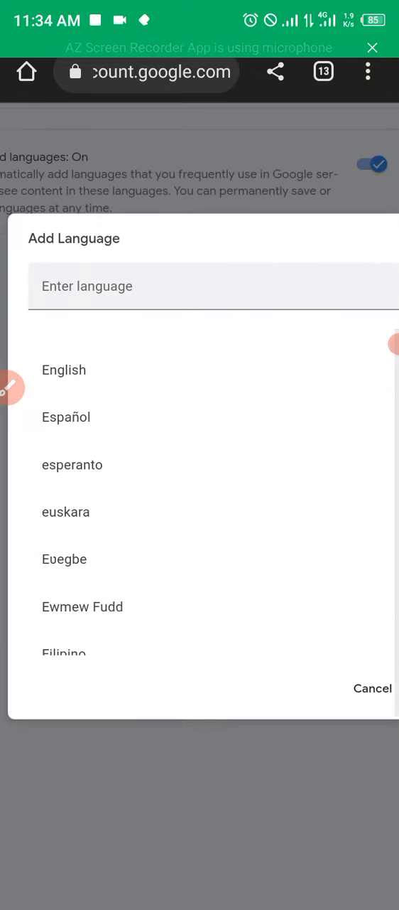
click(63, 369)
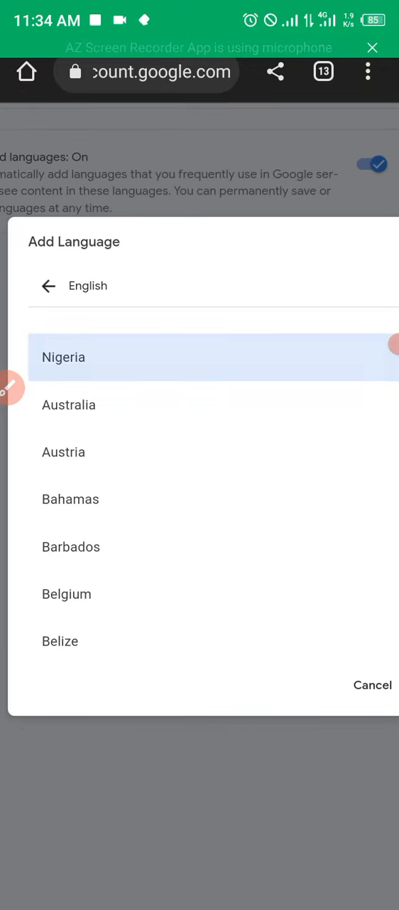
scroll(down, 3)
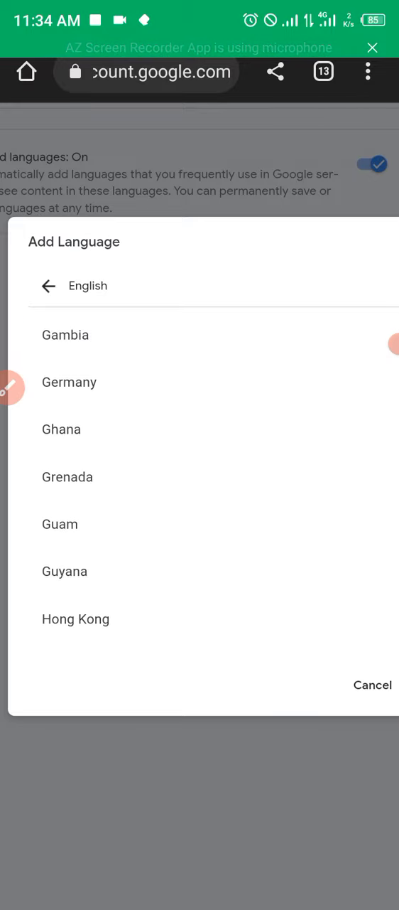
scroll(down, 3)
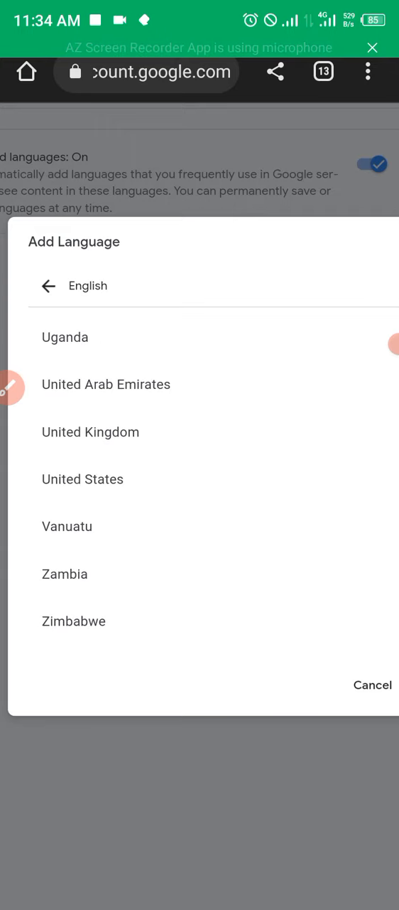
click(82, 479)
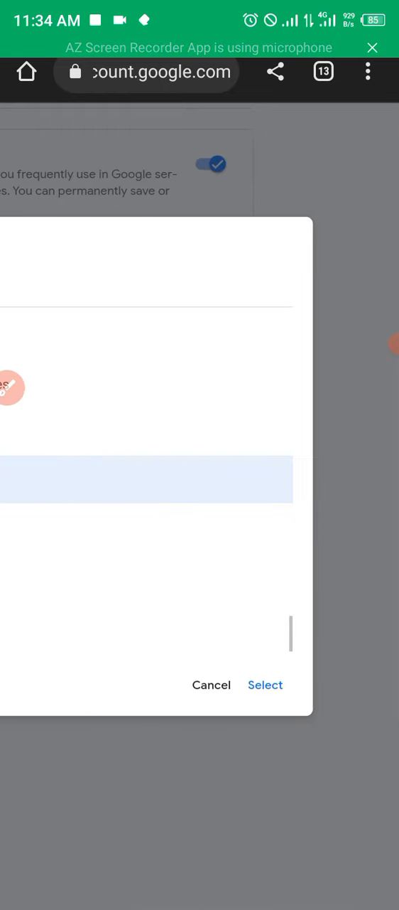
click(264, 685)
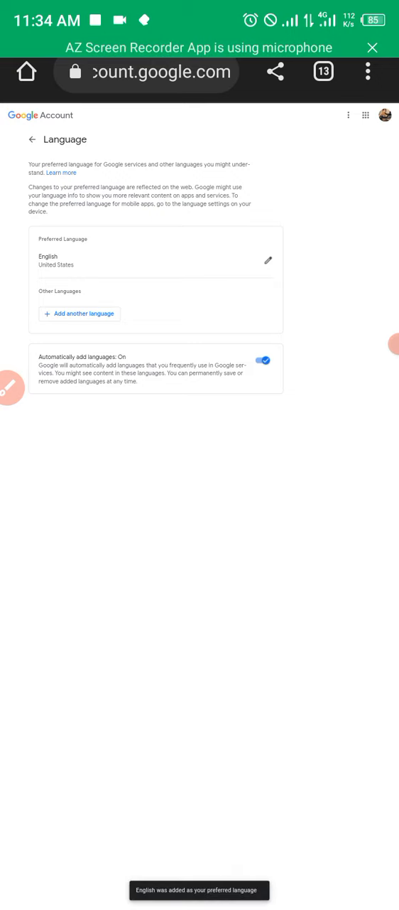
scroll(down, 3)
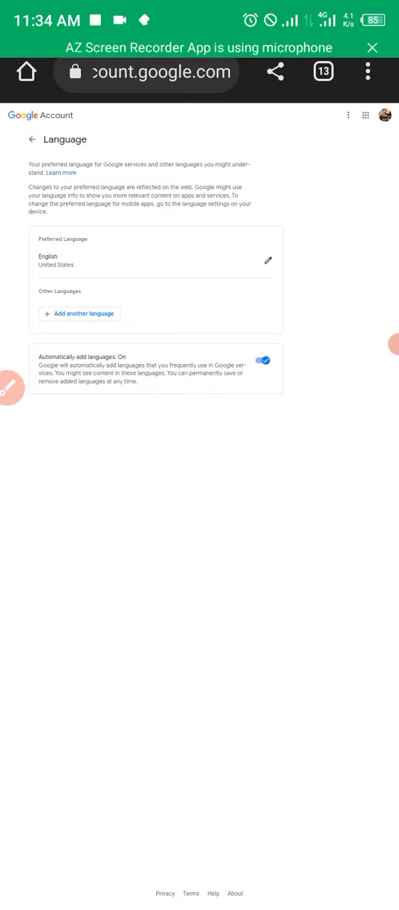
Step: Navigate to docs.google.com and view the recent documents list including PRIDE PDF
click(149, 71)
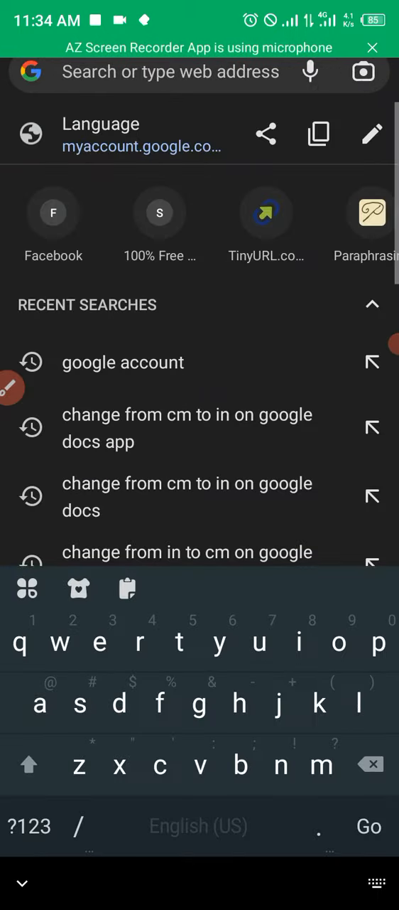
text(googke)
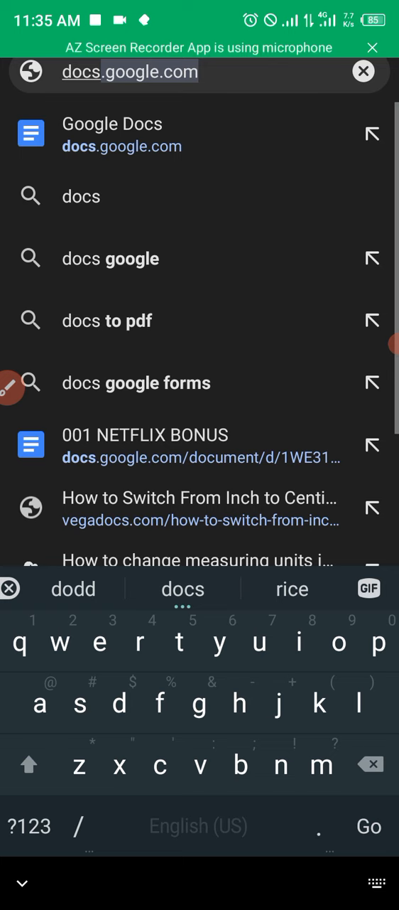
click(114, 133)
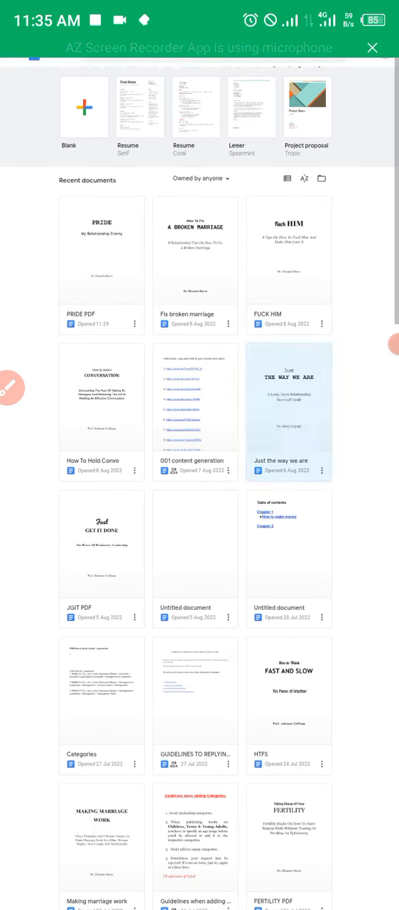
scroll(down, 3)
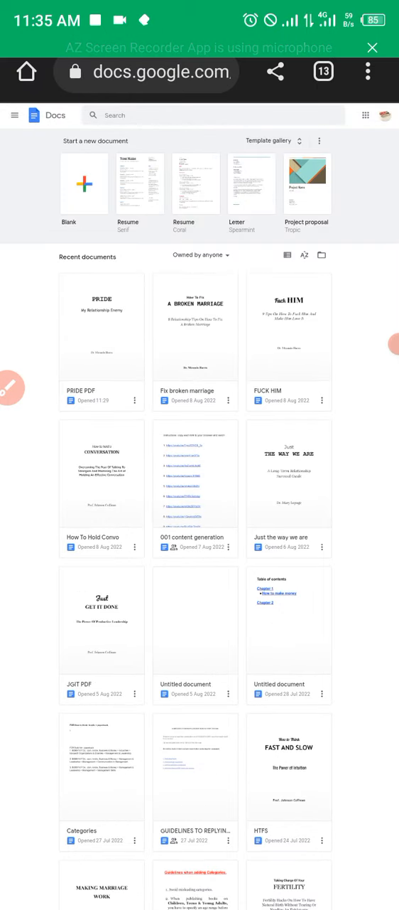